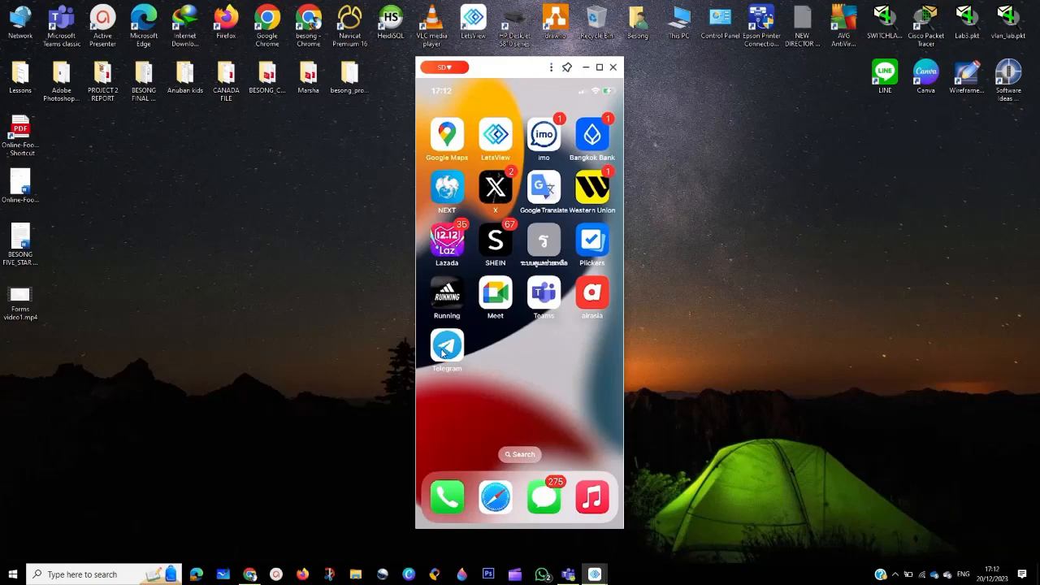
{"action": "mouse_move", "coordinate": [447, 345]}
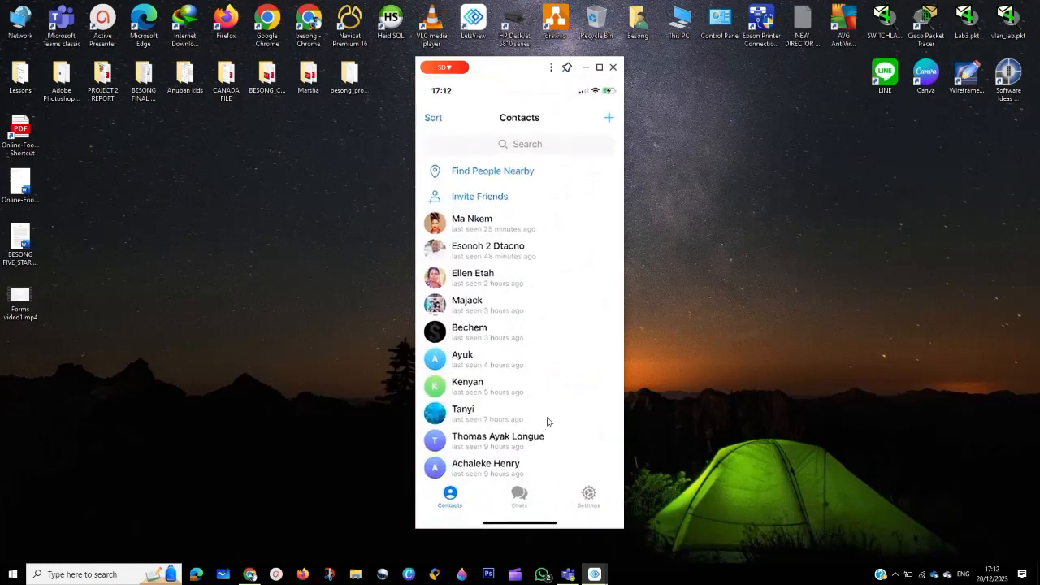
{"action": "mouse_move", "coordinate": [508, 126]}
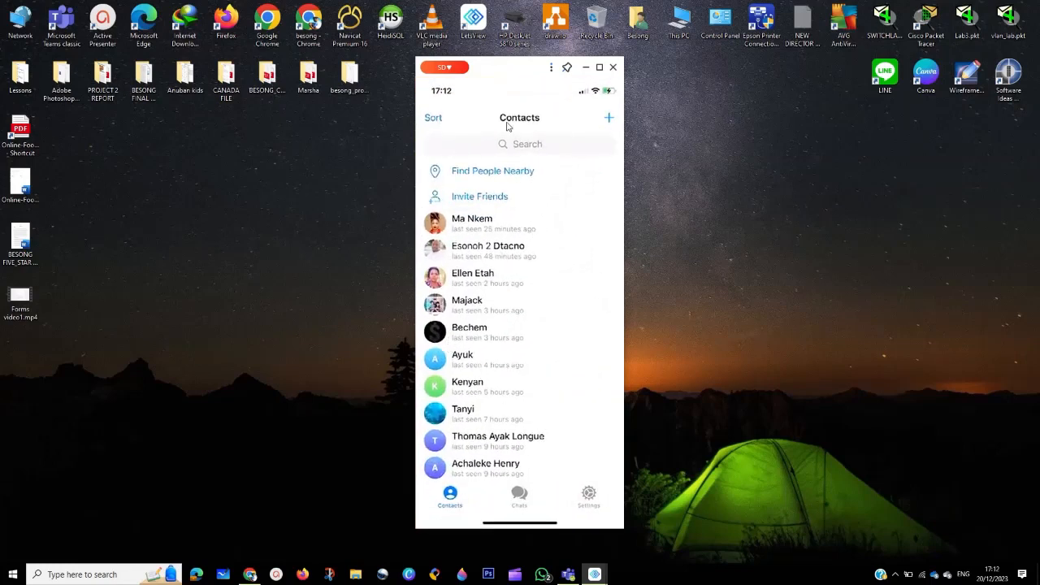
{"action": "mouse_move", "coordinate": [569, 494]}
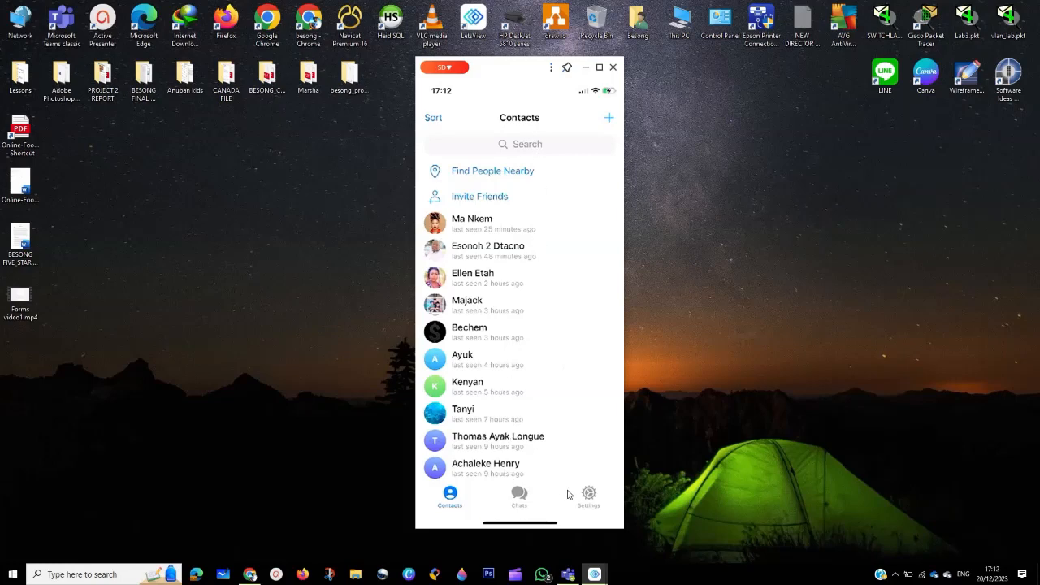
Open the Telegram Settings page showing the account profile.
{"action": "left_click", "coordinate": [589, 493]}
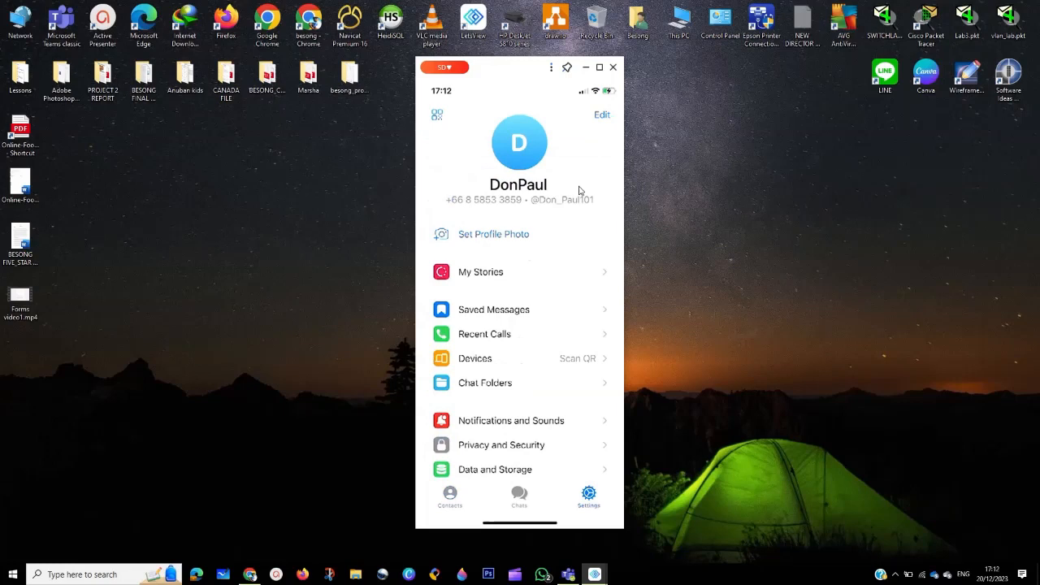
{"action": "mouse_move", "coordinate": [604, 119]}
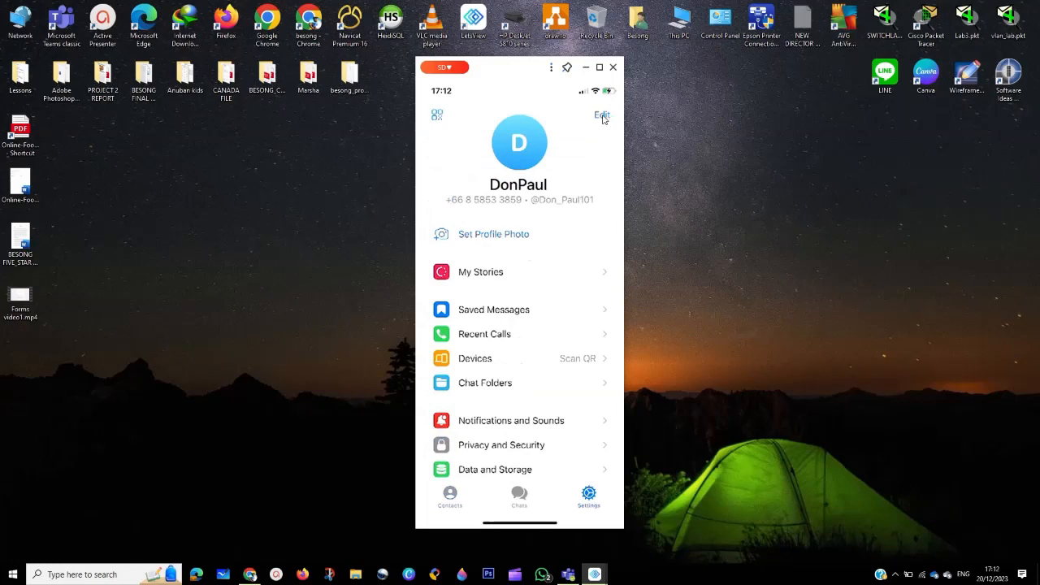
Edit the profile and open the Username settings row.
{"action": "left_click", "coordinate": [602, 115]}
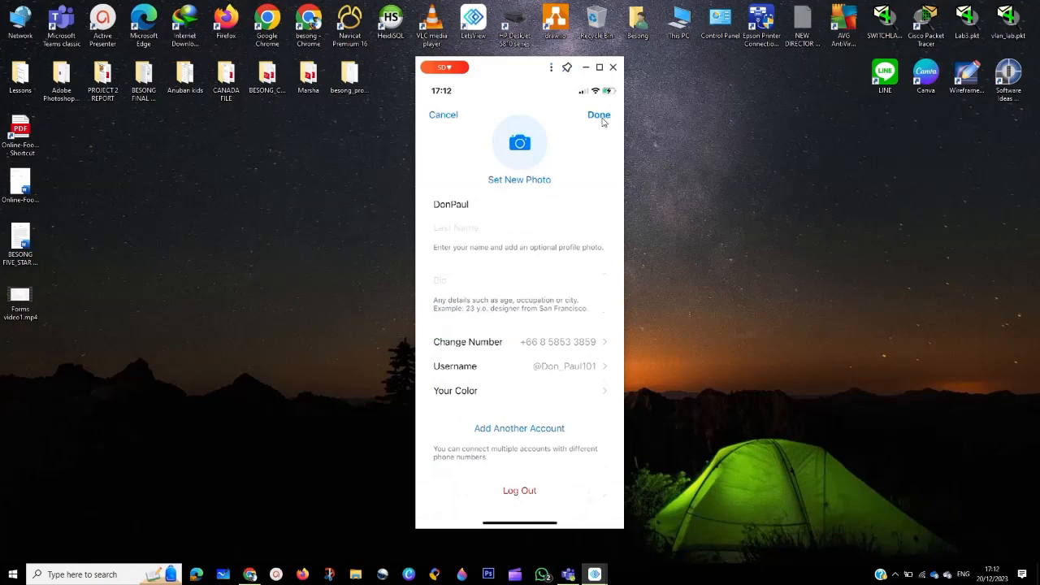
{"action": "mouse_move", "coordinate": [534, 188]}
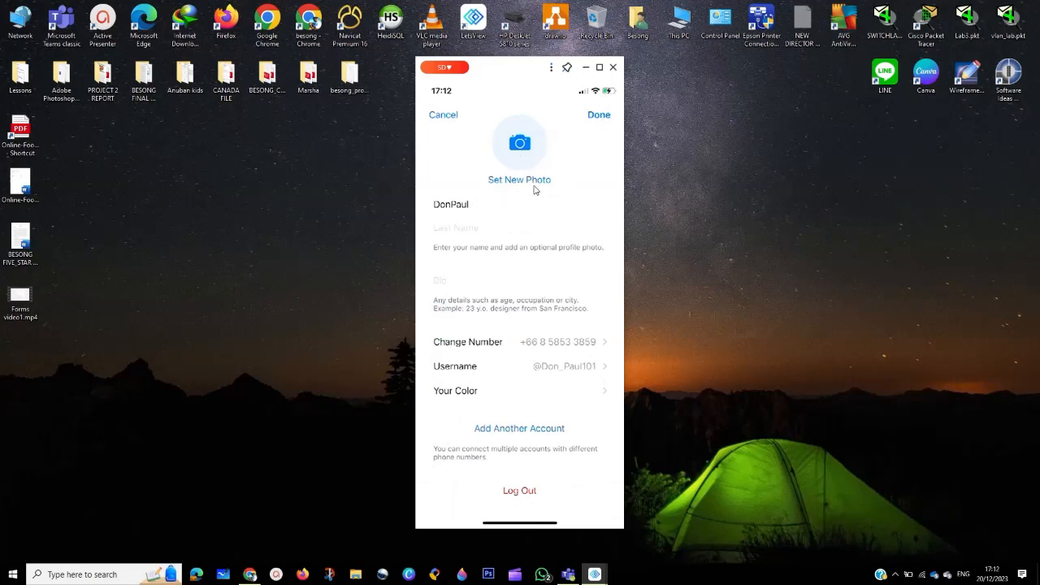
{"action": "mouse_move", "coordinate": [506, 213]}
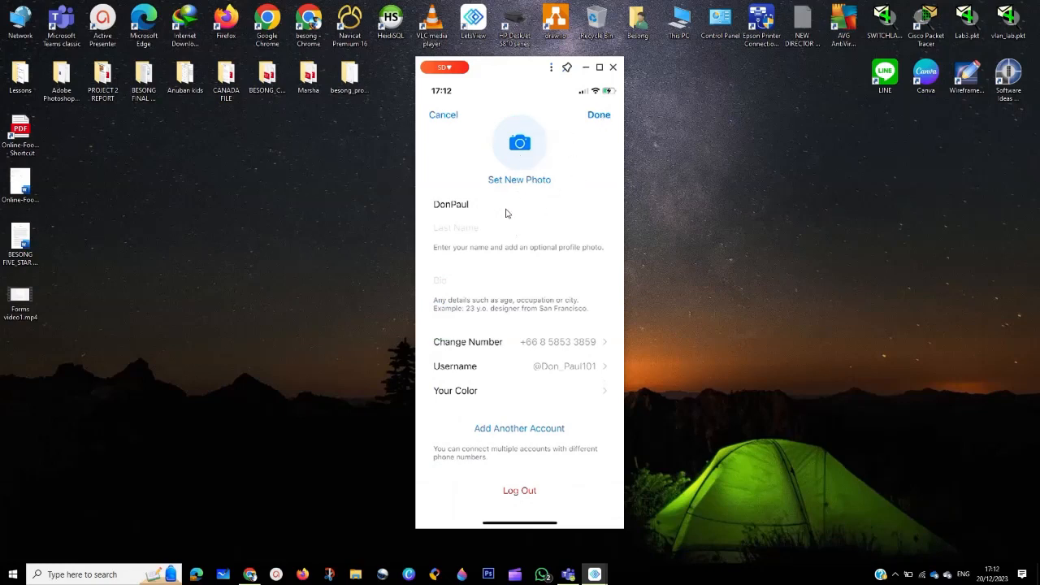
{"action": "mouse_move", "coordinate": [510, 258]}
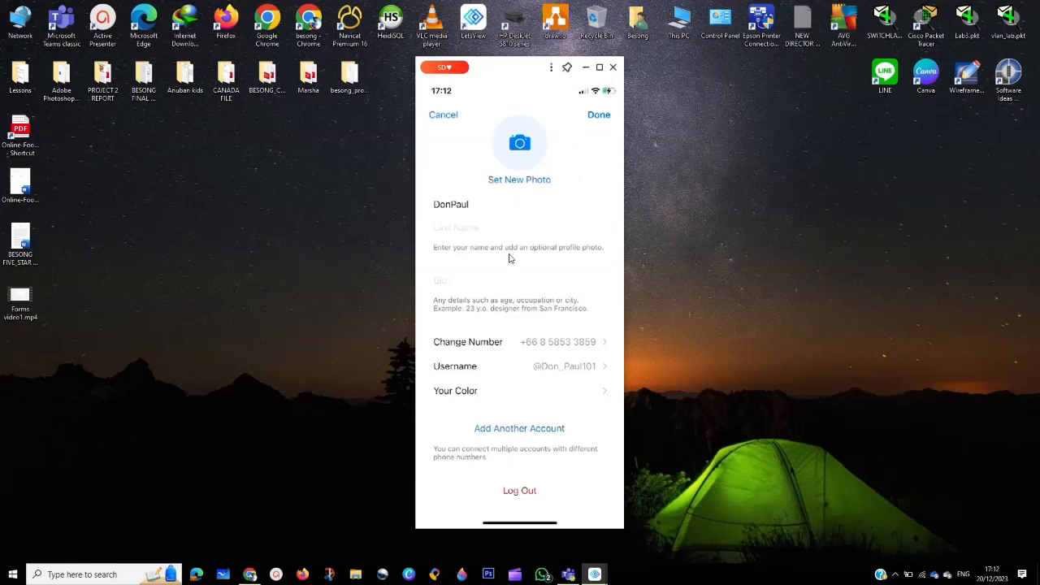
{"action": "mouse_move", "coordinate": [477, 346]}
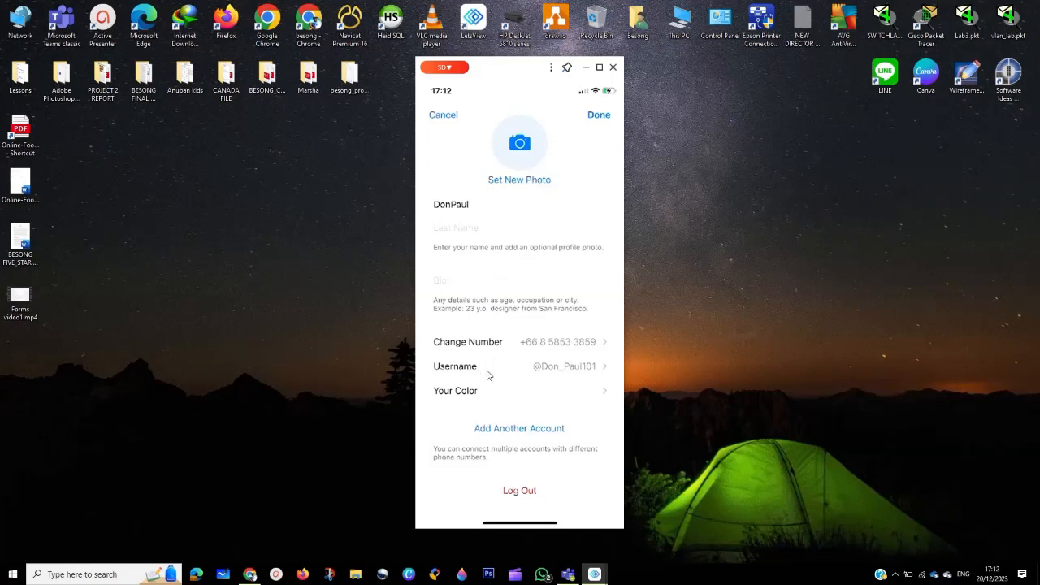
{"action": "left_click", "coordinate": [455, 365]}
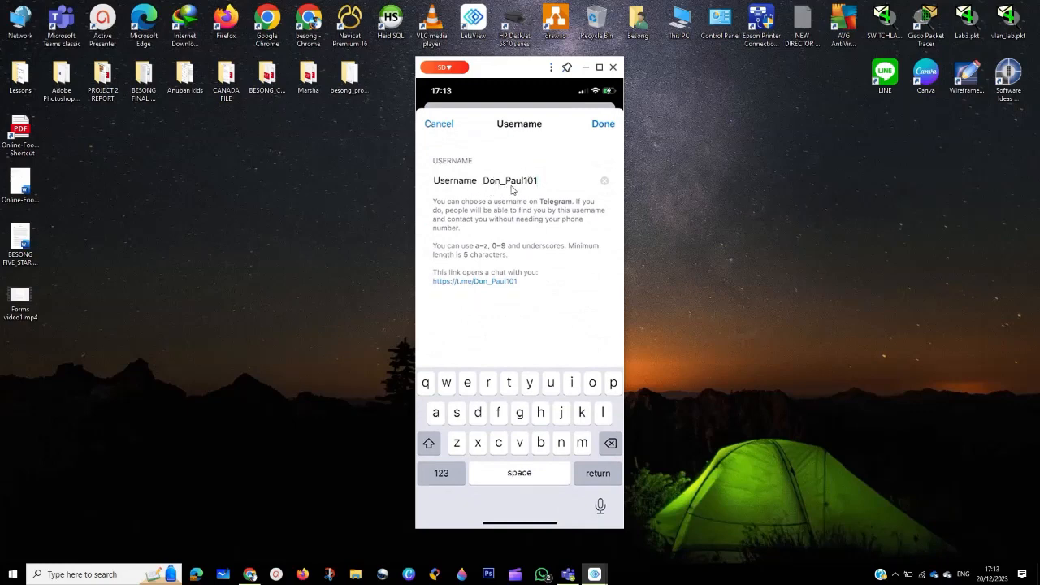
{"action": "mouse_move", "coordinate": [541, 190]}
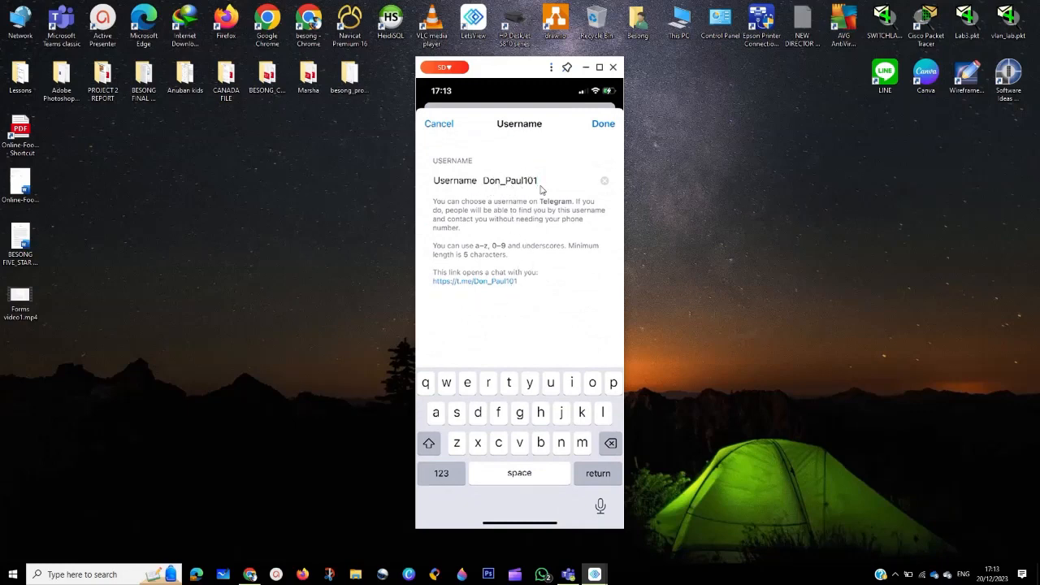
{"action": "mouse_move", "coordinate": [540, 180]}
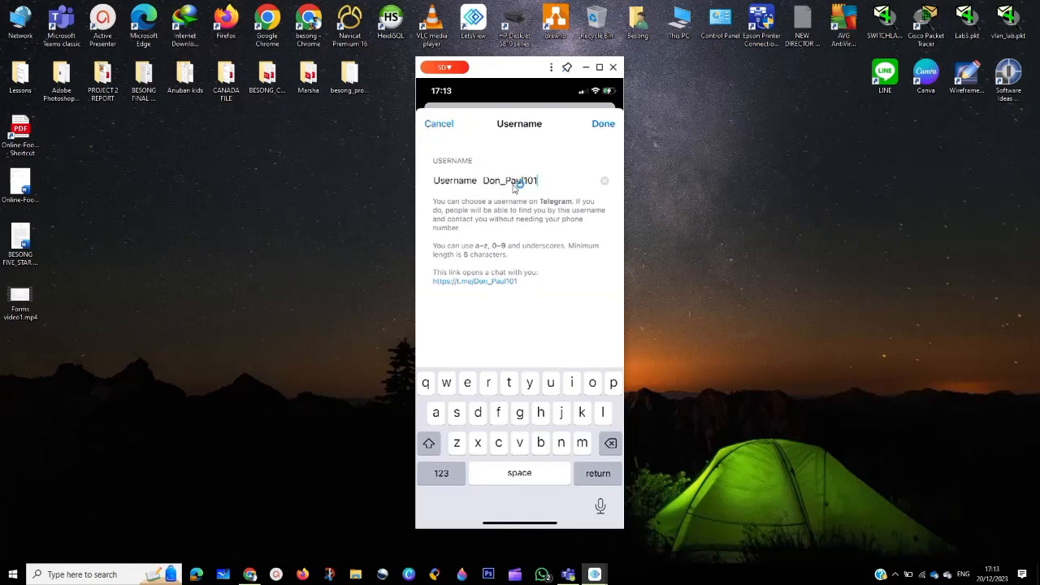
{"action": "mouse_move", "coordinate": [513, 298]}
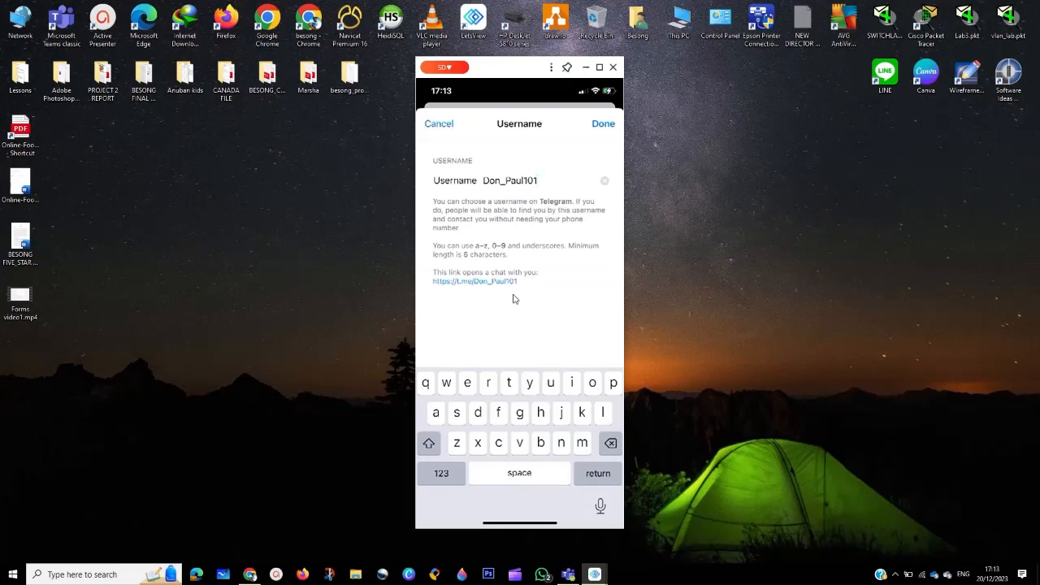
{"action": "mouse_move", "coordinate": [471, 280]}
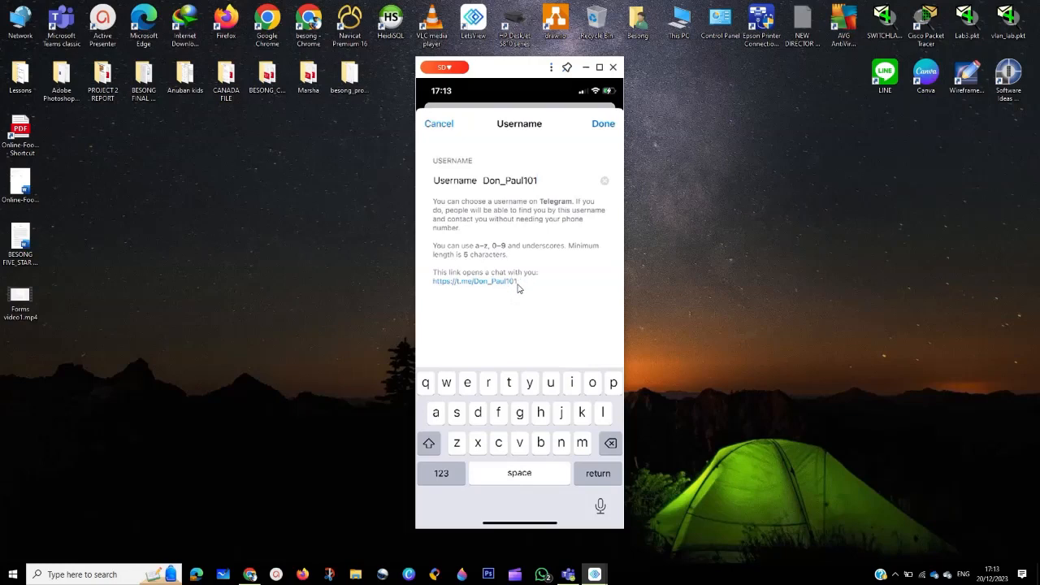
Copy the t.me profile link from the username Share sheet.
{"action": "left_click", "coordinate": [471, 281]}
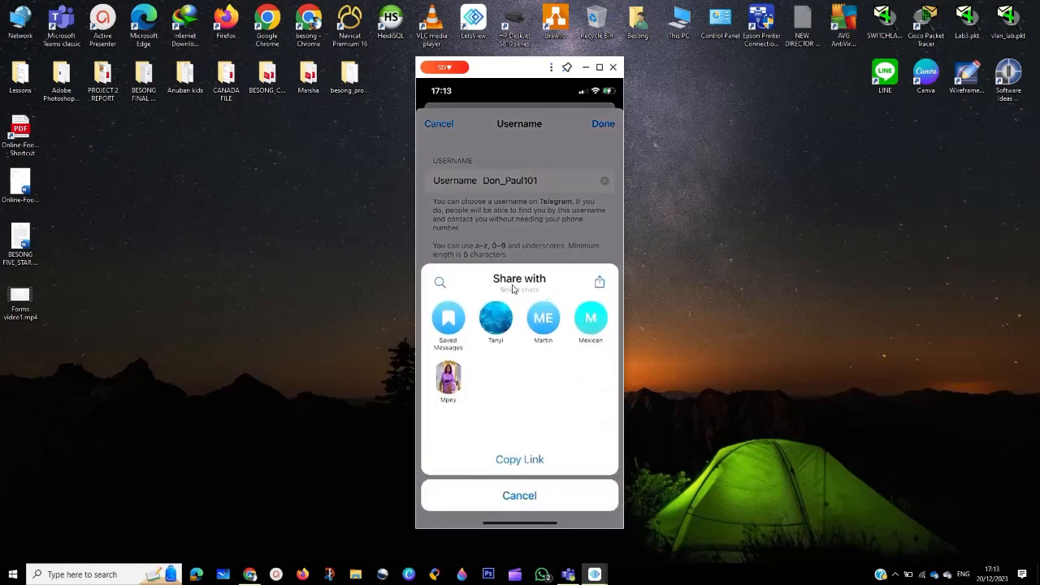
{"action": "mouse_move", "coordinate": [467, 343]}
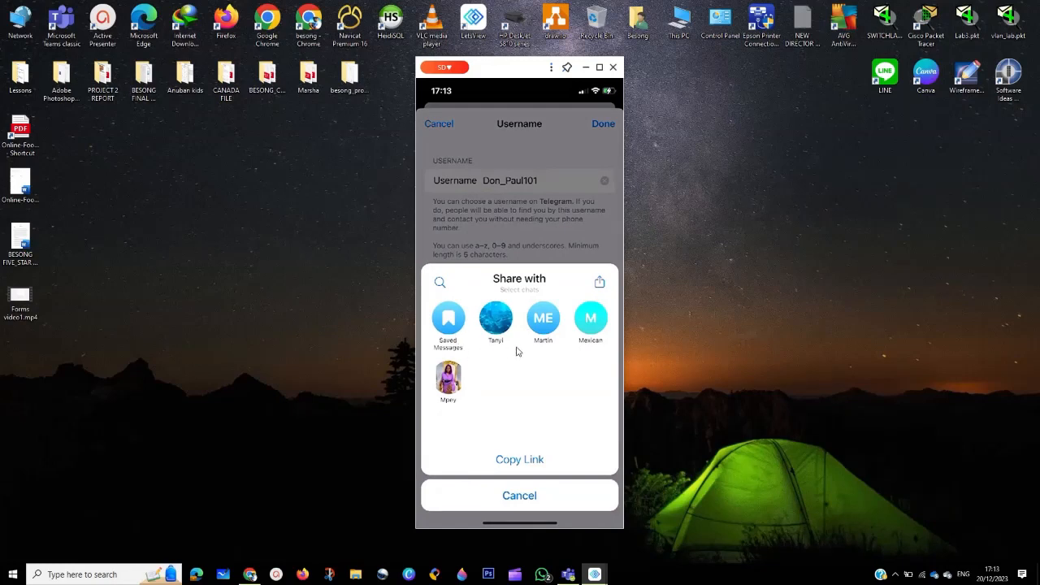
{"action": "mouse_move", "coordinate": [493, 399]}
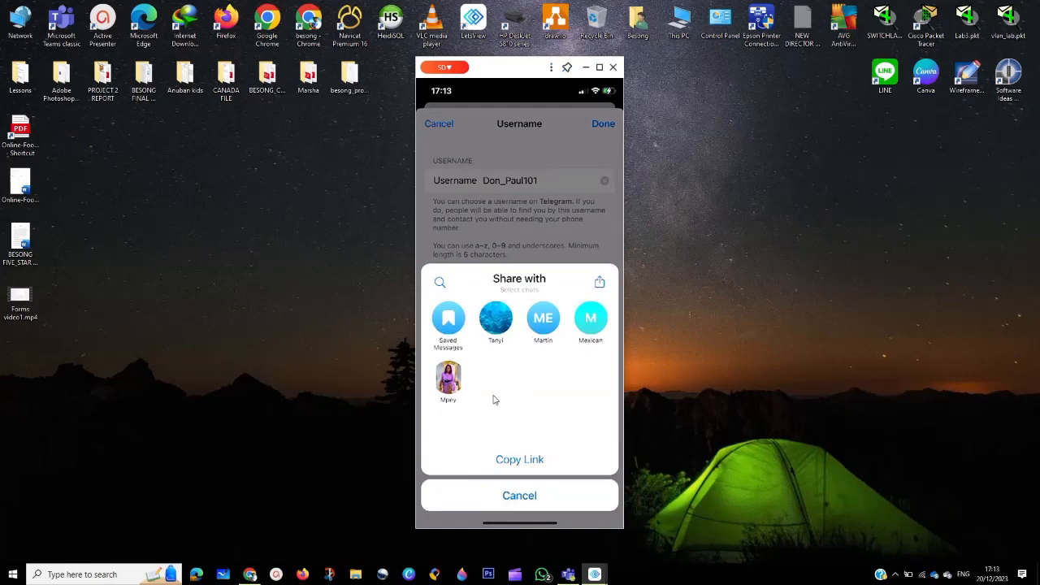
{"action": "mouse_move", "coordinate": [522, 513]}
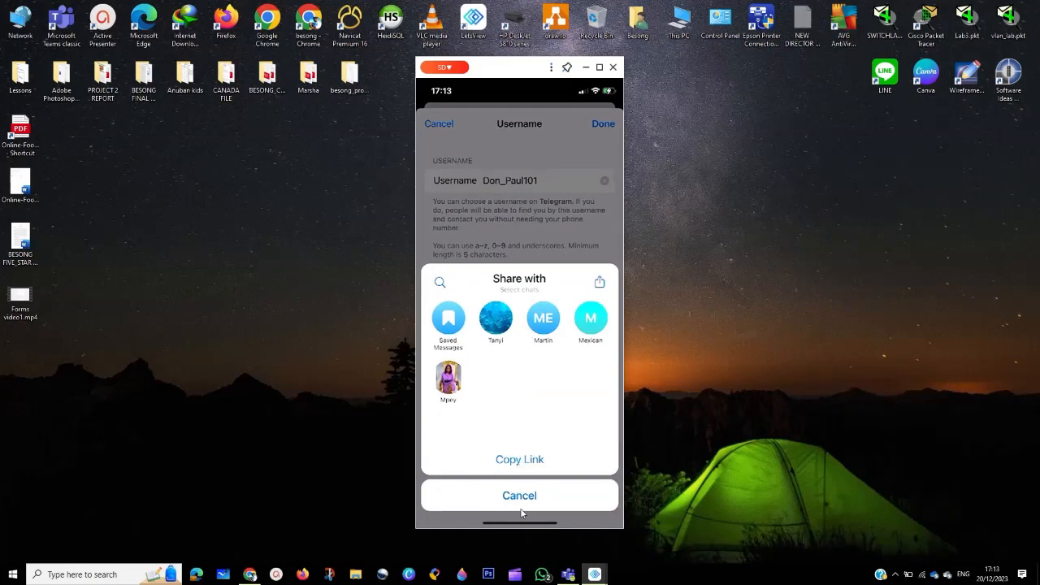
{"action": "left_click", "coordinate": [519, 459]}
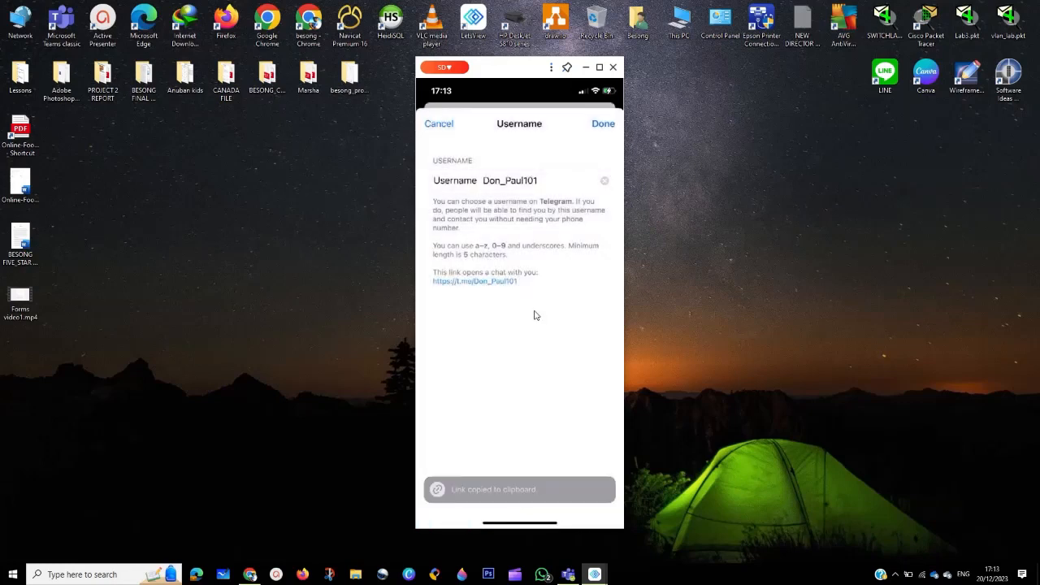
Close username settings, go home, and reach Messenger's chat list via Facebook.
{"action": "left_click", "coordinate": [603, 123]}
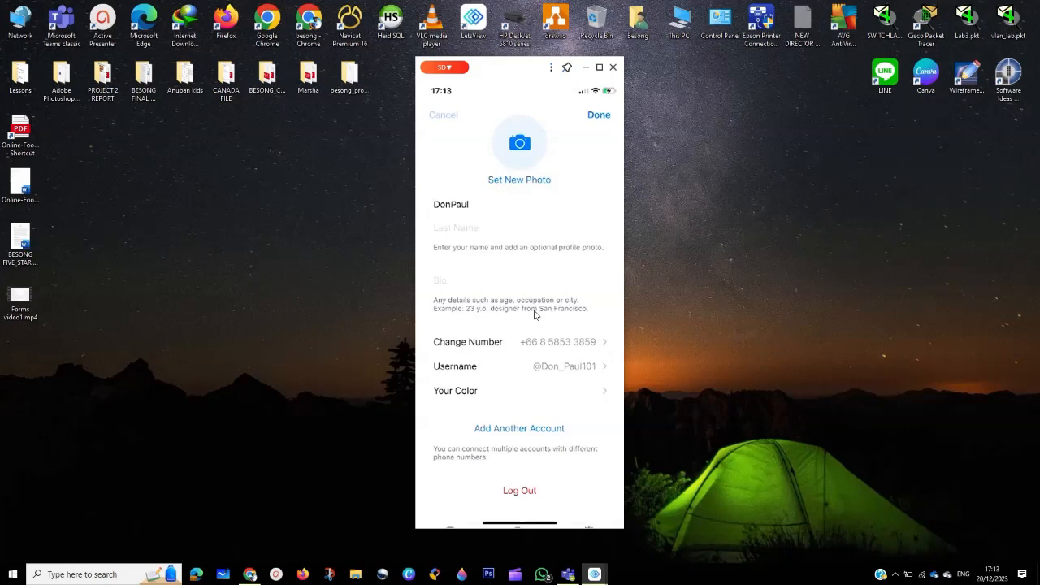
{"action": "left_click", "coordinate": [598, 115]}
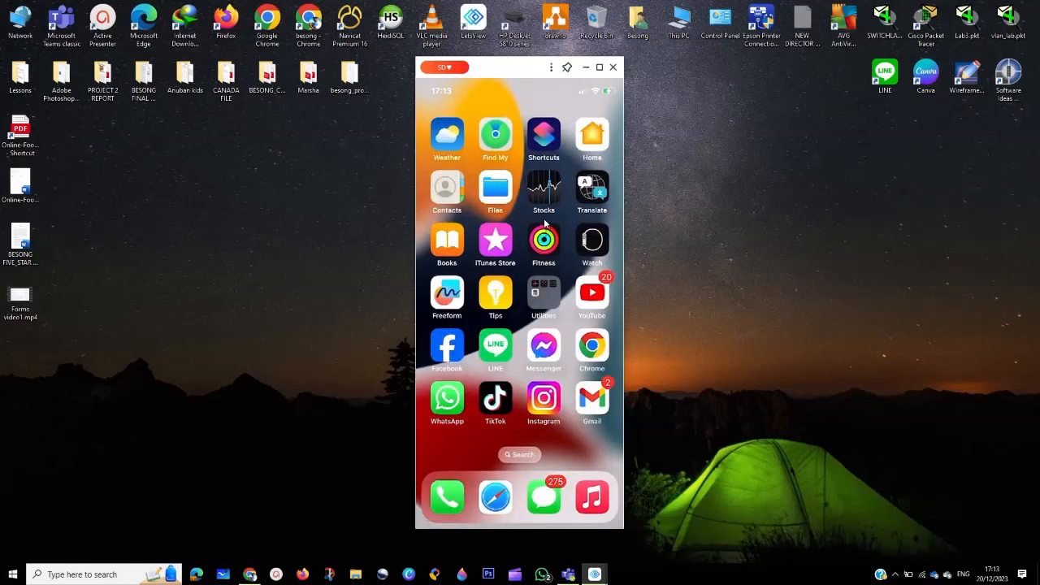
{"action": "left_click", "coordinate": [446, 345]}
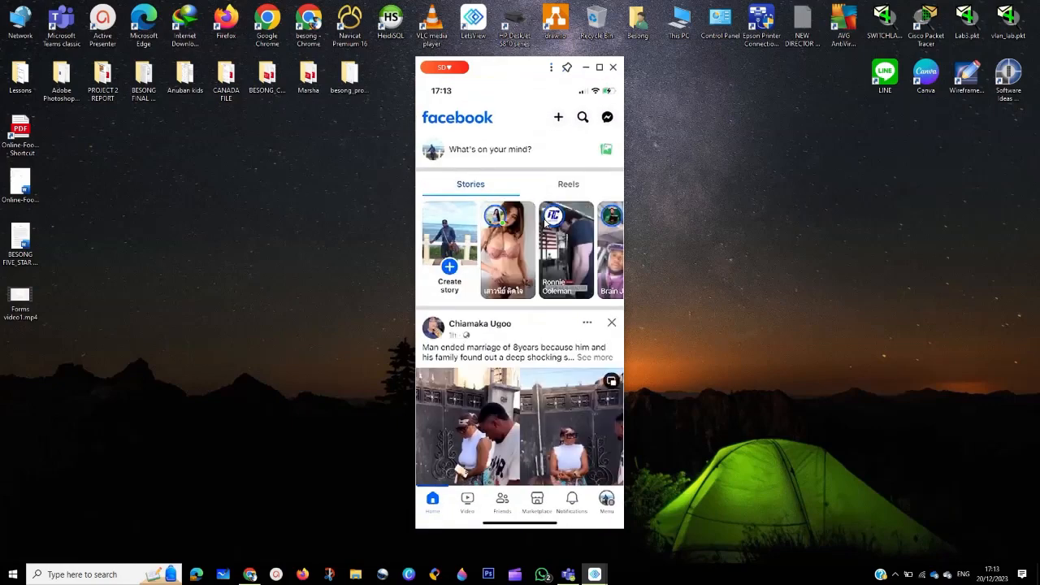
{"action": "left_click", "coordinate": [607, 116]}
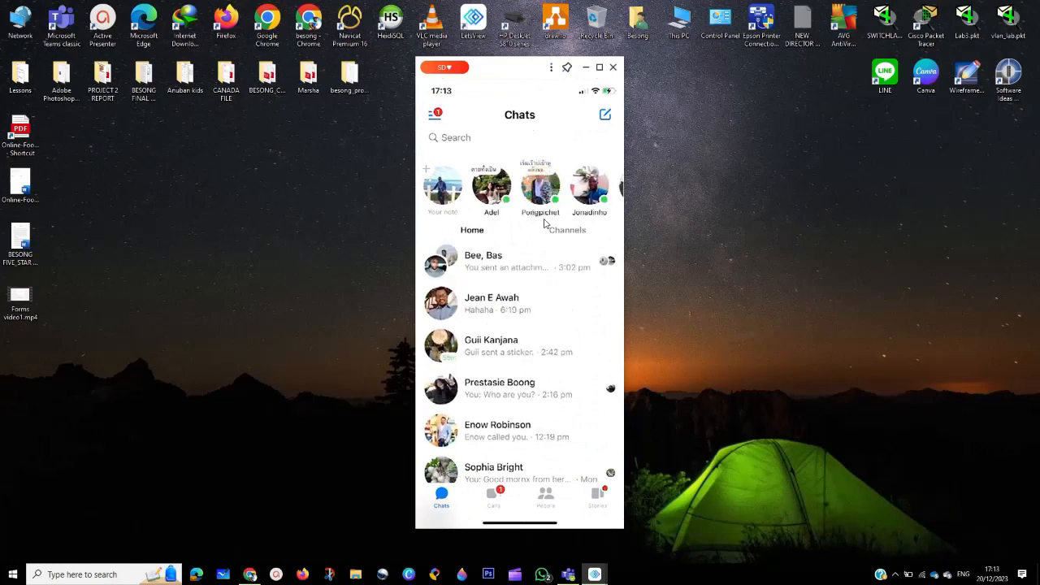
{"action": "left_click", "coordinate": [491, 303]}
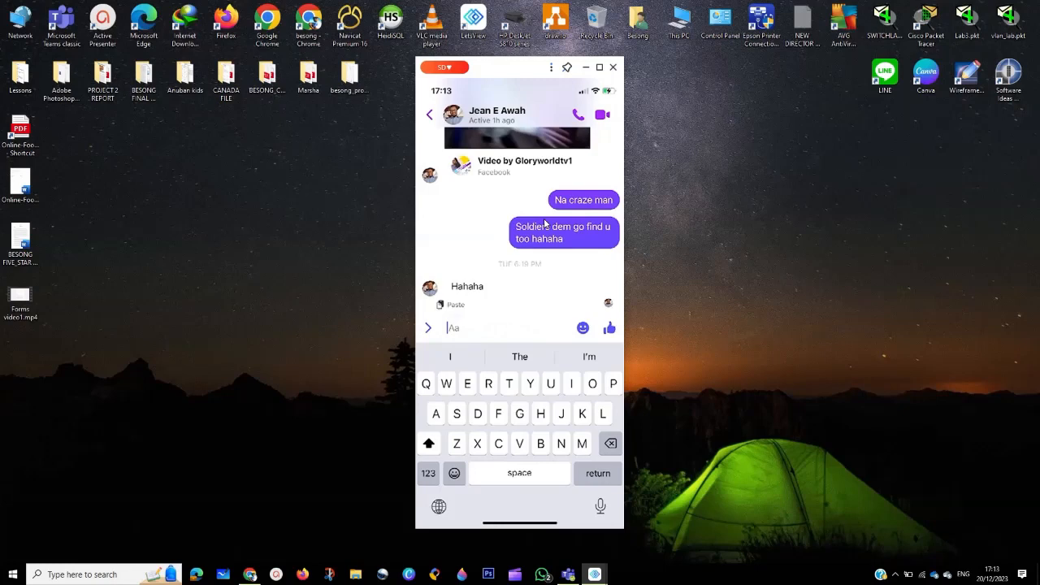
{"action": "type", "text": "https://t.me/Don_Paul101"}
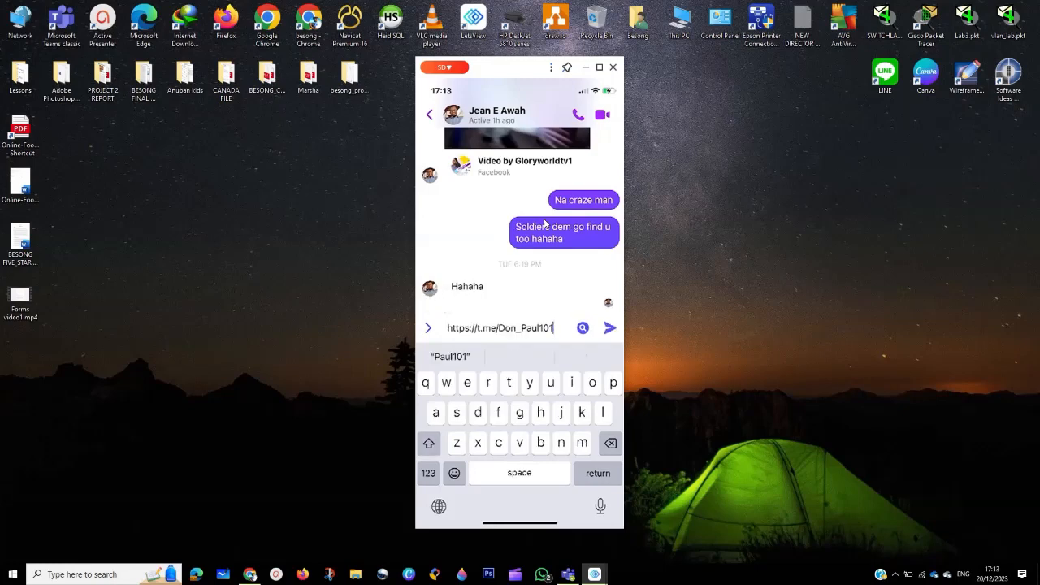
{"action": "left_click", "coordinate": [610, 327]}
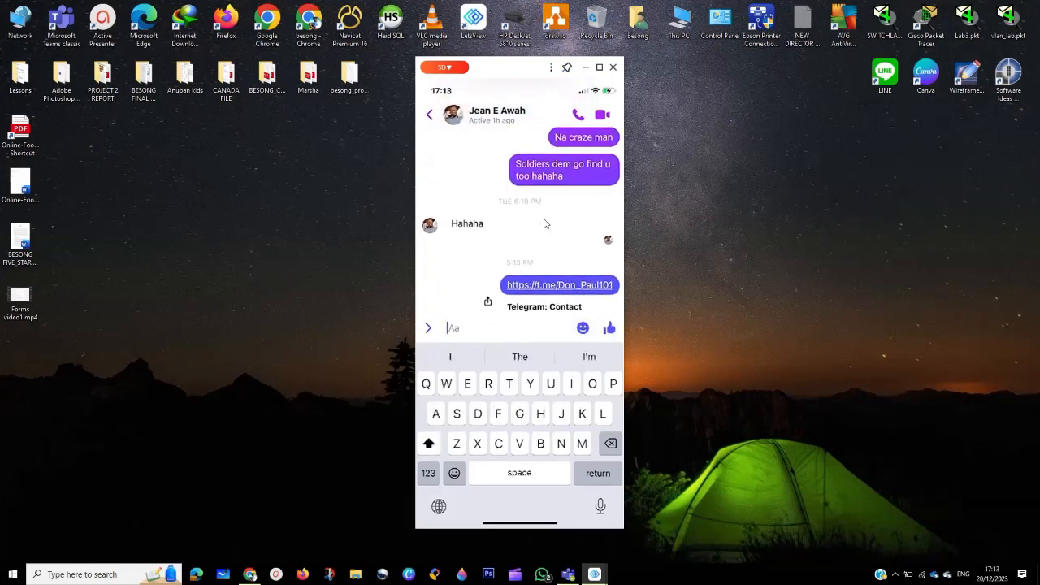
{"action": "scroll", "scroll_direction": "down", "scroll_amount": 3}
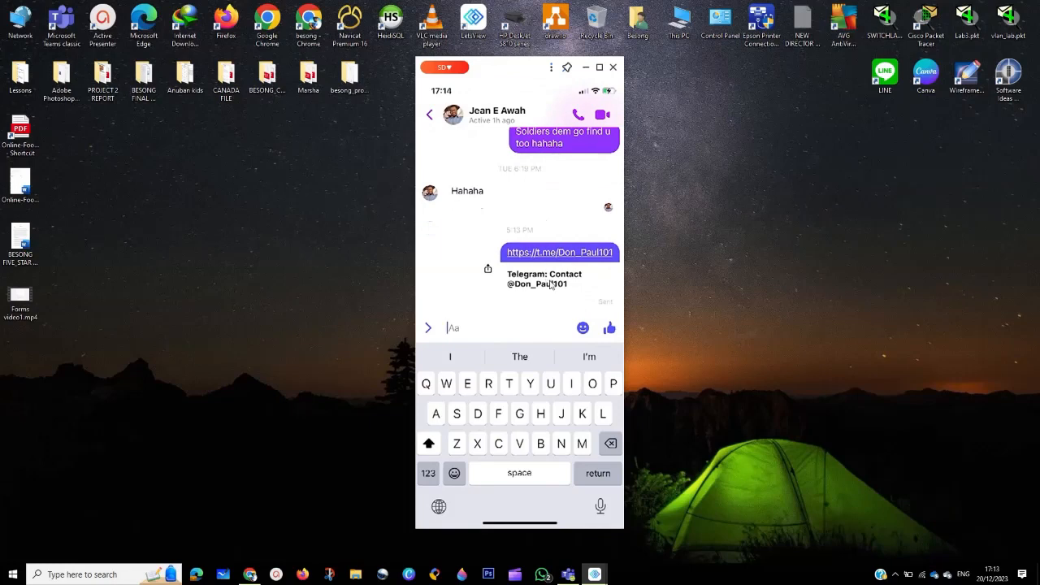
{"action": "left_click", "coordinate": [428, 327]}
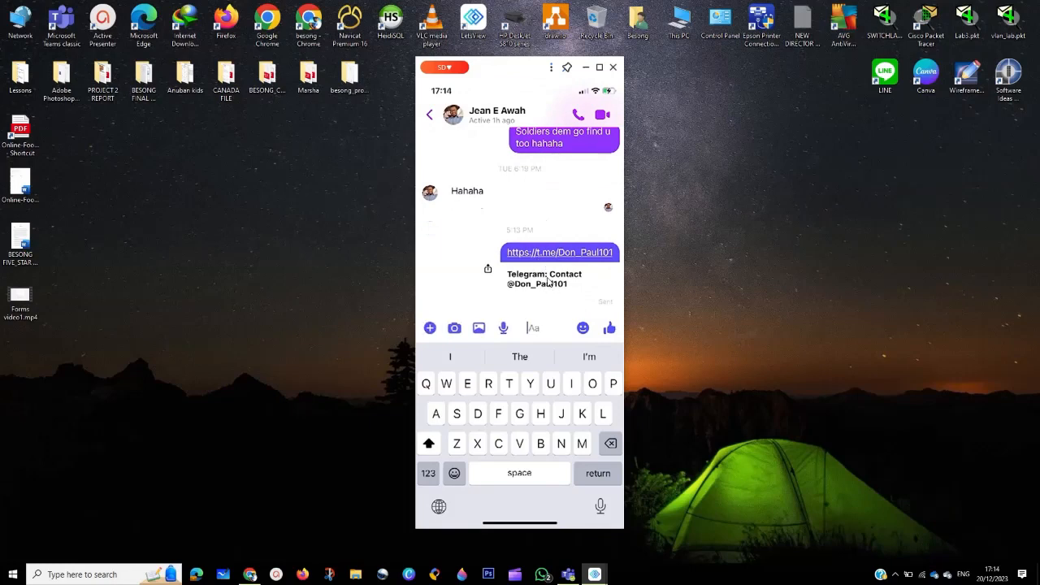
{"action": "left_click", "coordinate": [429, 114]}
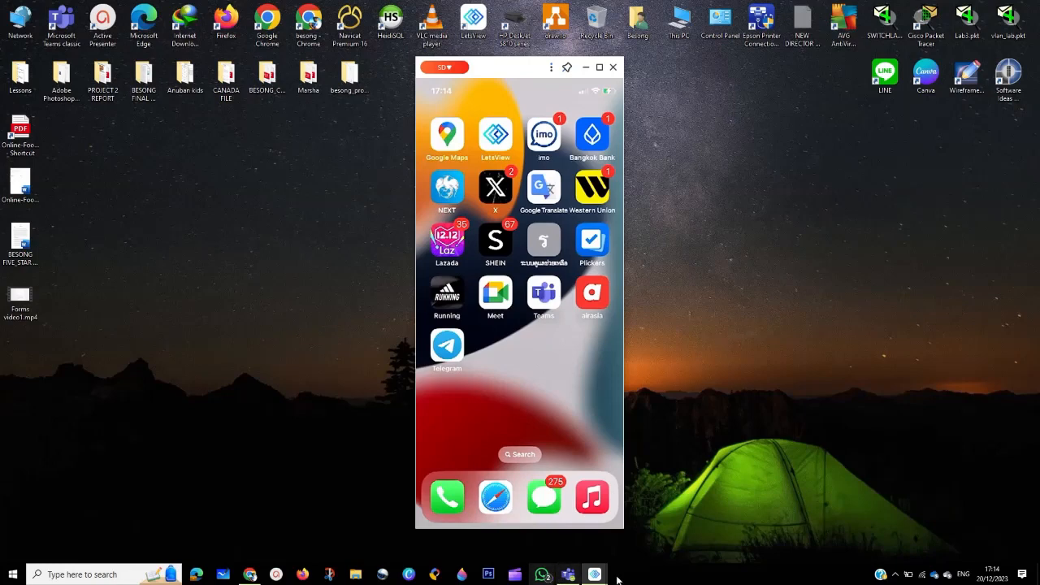
{"action": "mouse_move", "coordinate": [882, 575]}
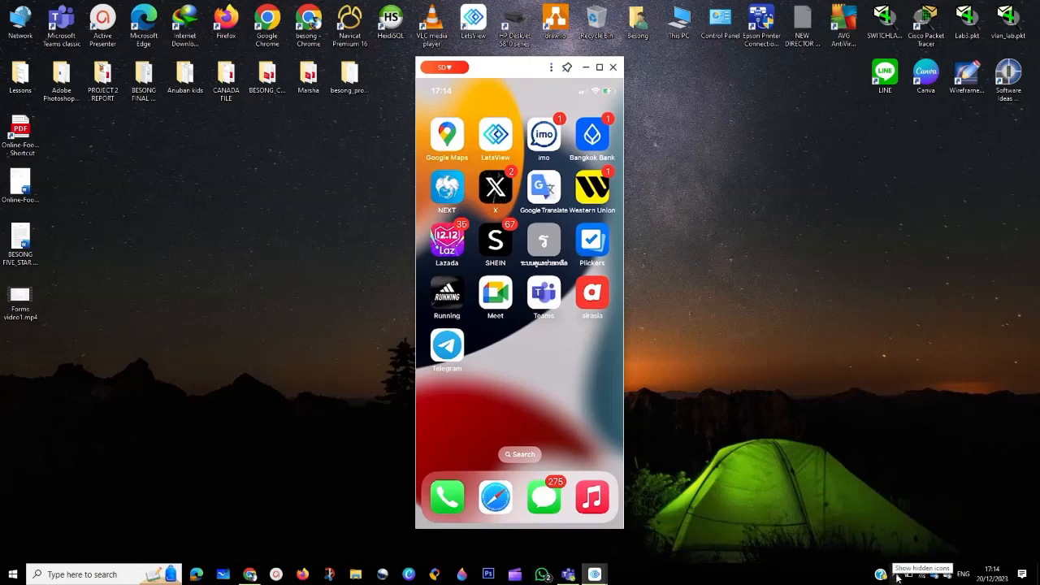
Show the hidden background app icons in the Windows taskbar tray.
{"action": "left_click", "coordinate": [880, 575]}
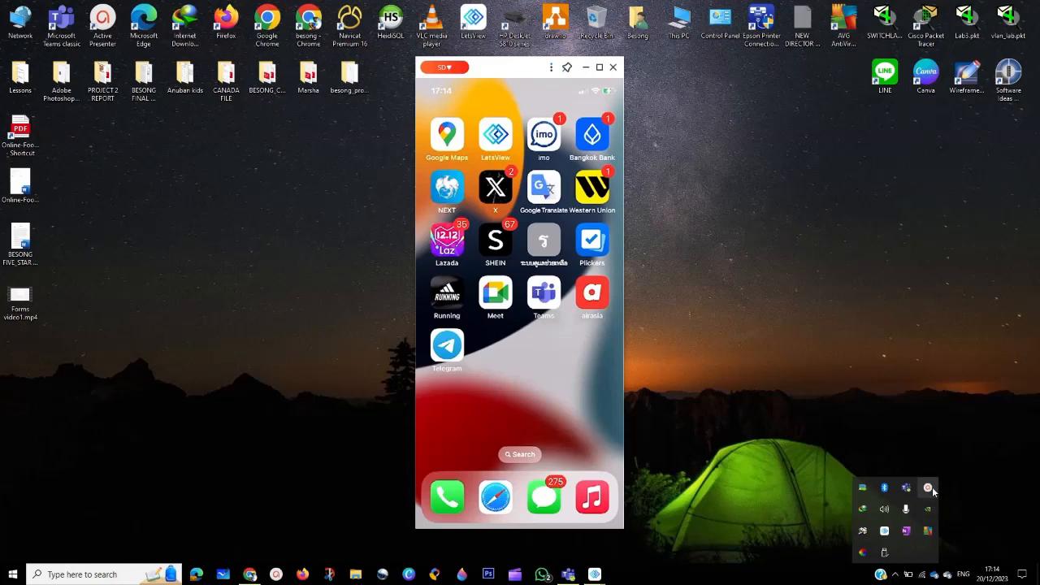